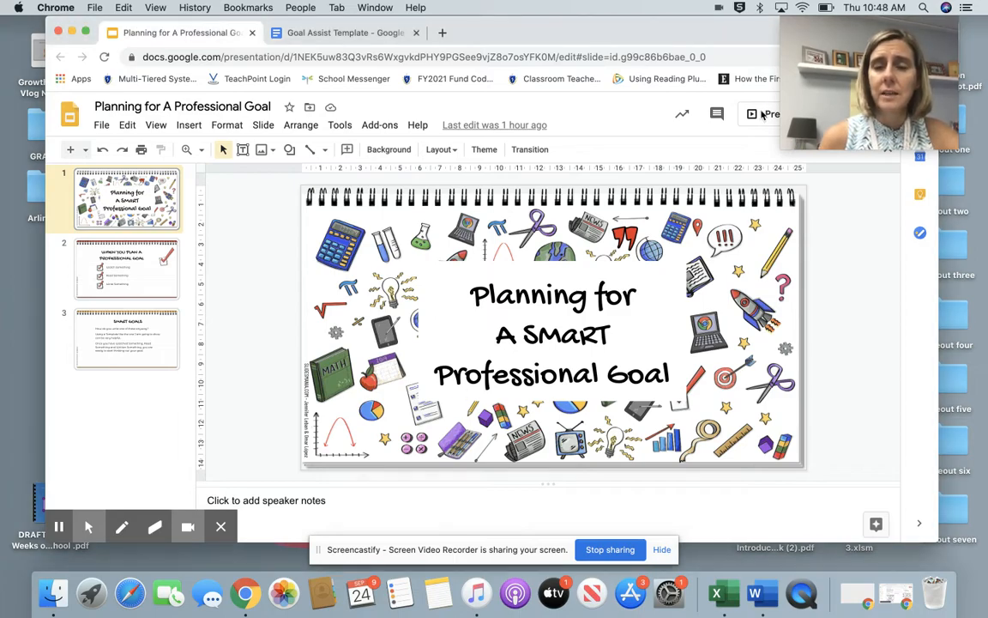
Start presenting the SMART Professional Goal deck full screen from its title slide.
left_click(769, 113)
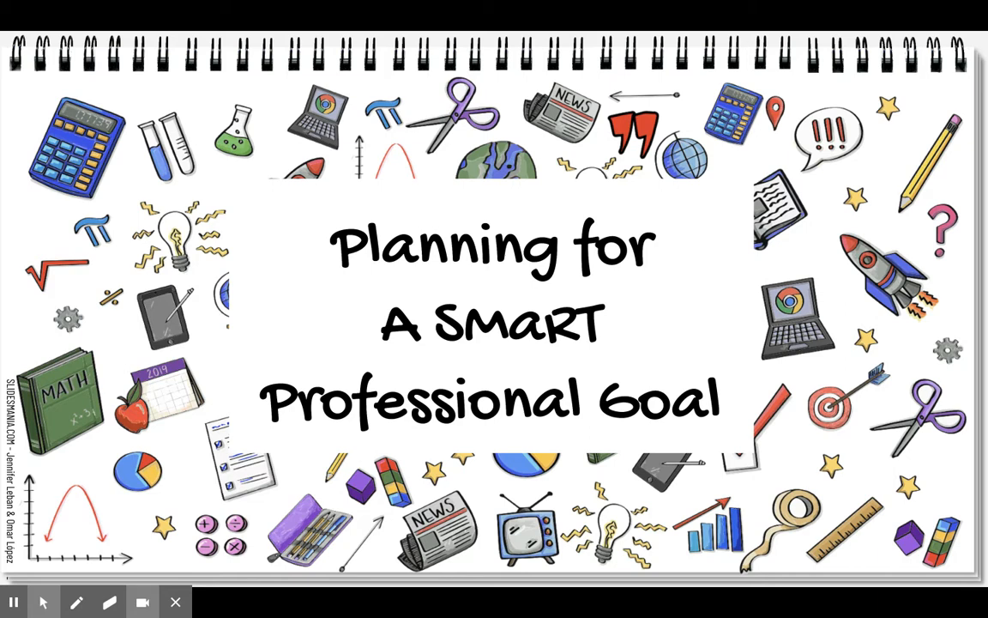
Advance the slideshow toward the third slide, SMART Goals.
key("right")
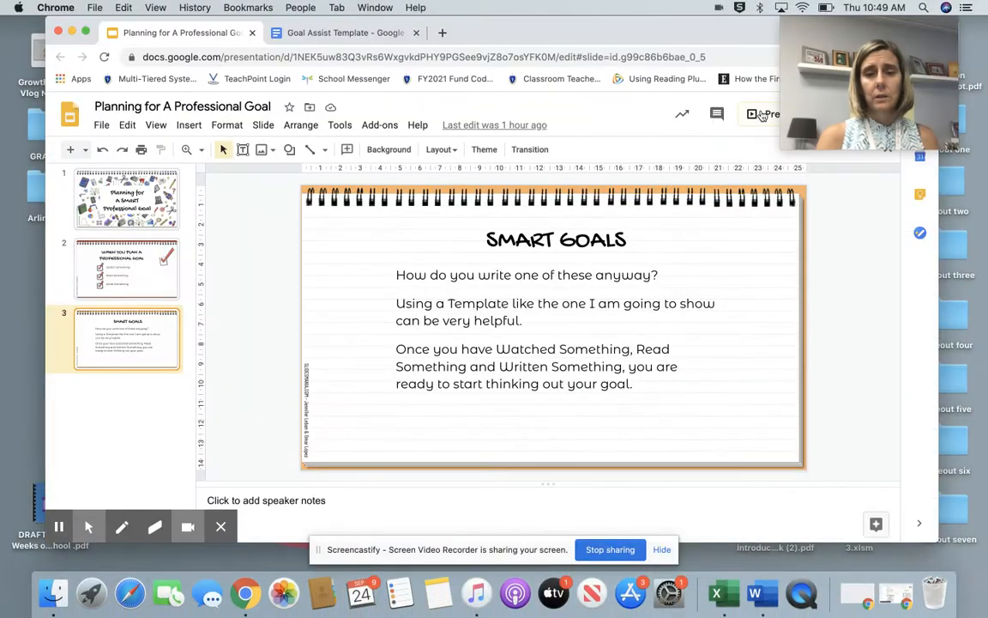
Switch to the Goal Assist Template document and bring its SMART introduction into view.
left_click(343, 32)
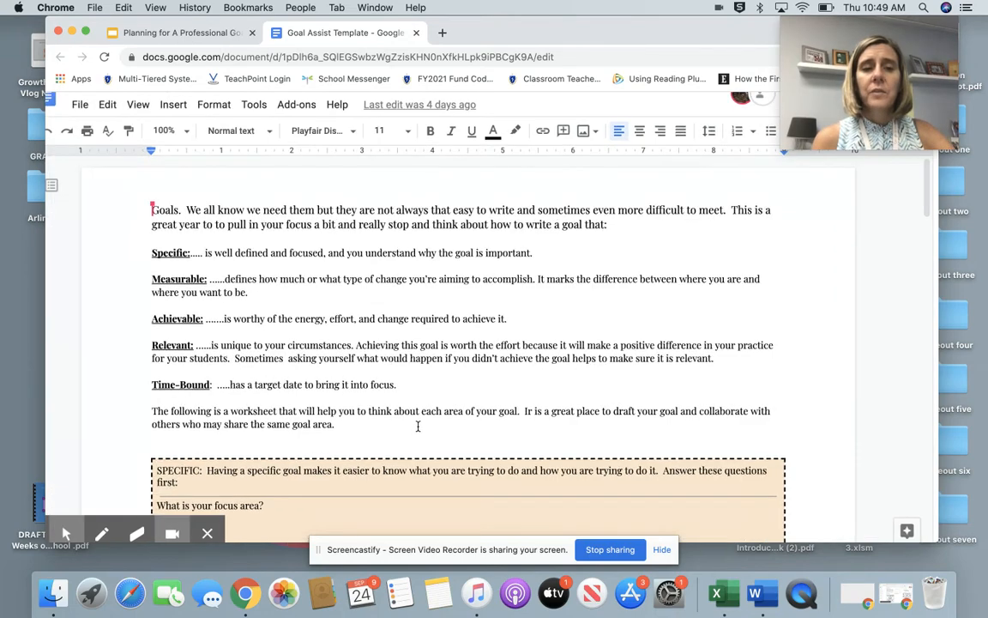
scroll("down", 3)
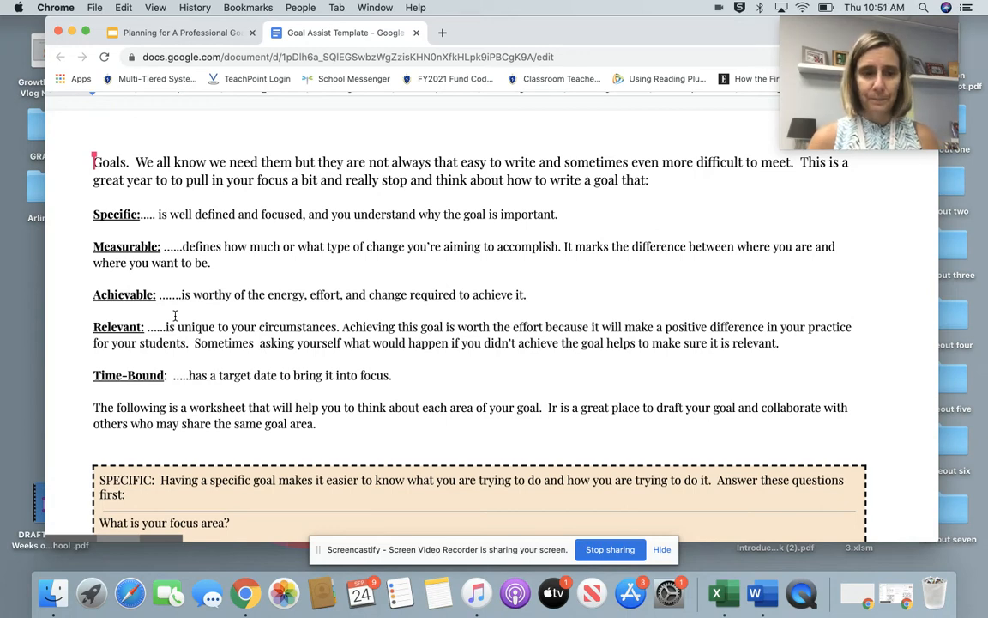
Scroll past the Specific worksheet box to the Measurable questions.
scroll("down", 3)
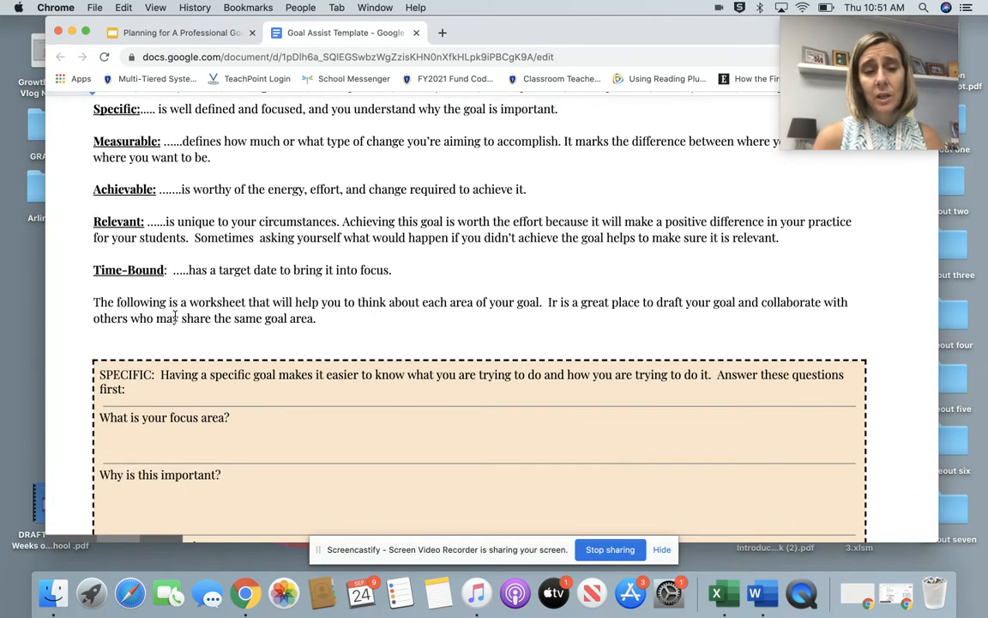
scroll("down", 3)
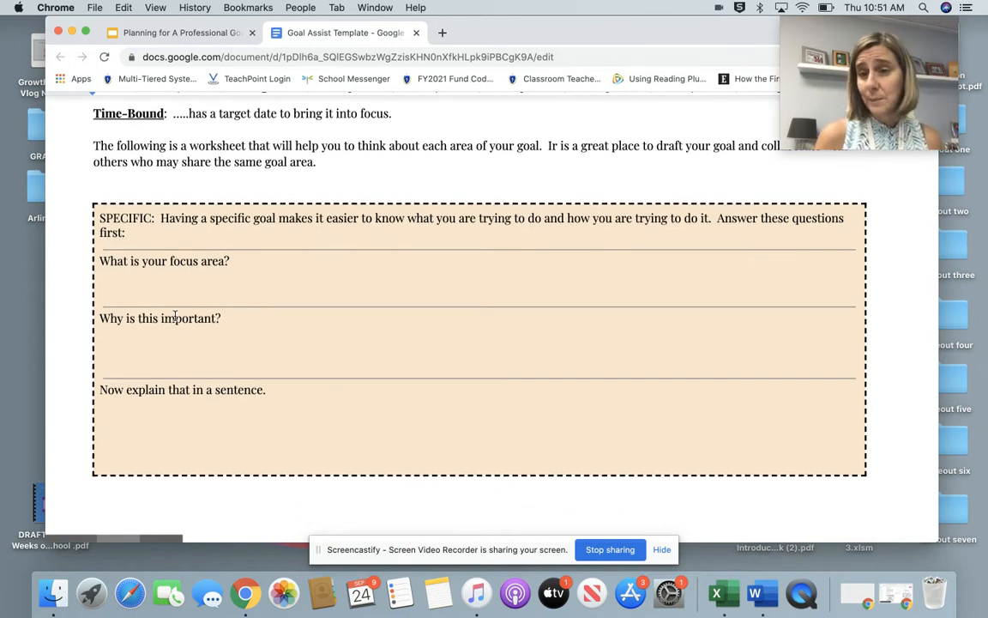
scroll("down", 3)
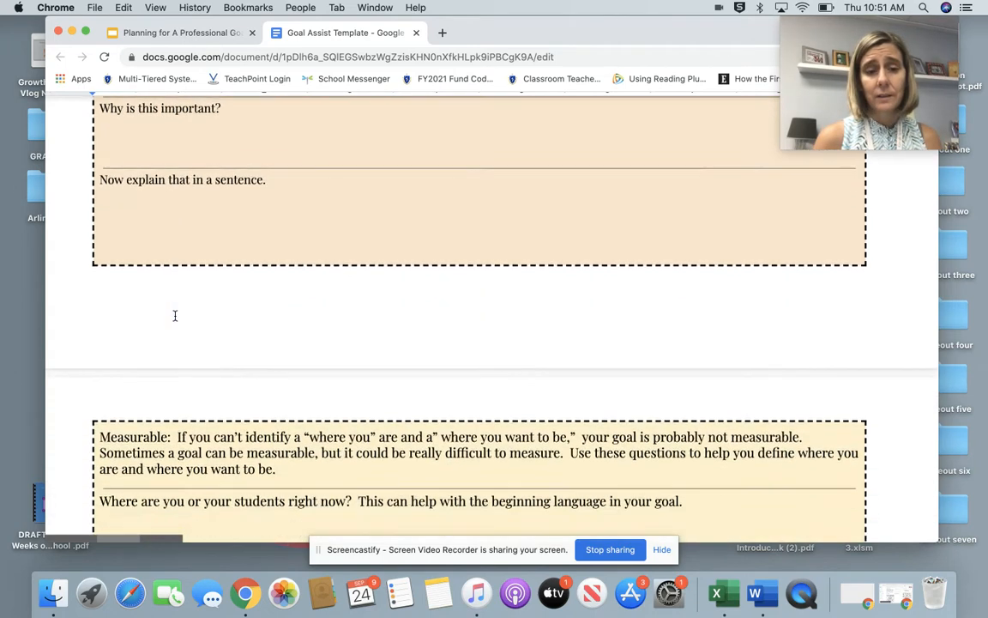
scroll("down", 3)
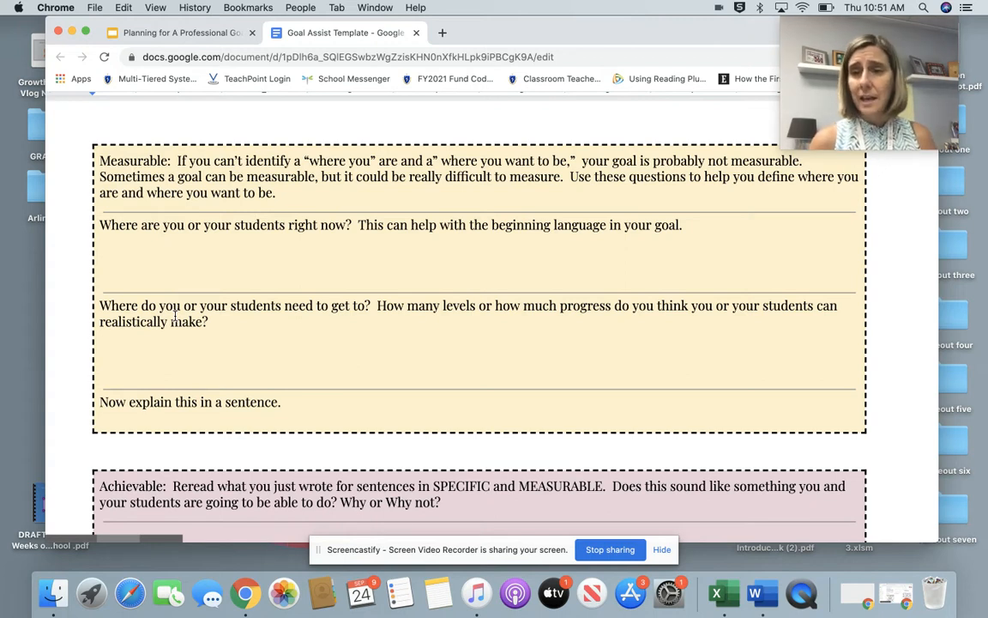
Scroll past the Achievable box to the Relevant questions, with Time-Bound starting below.
scroll("down", 3)
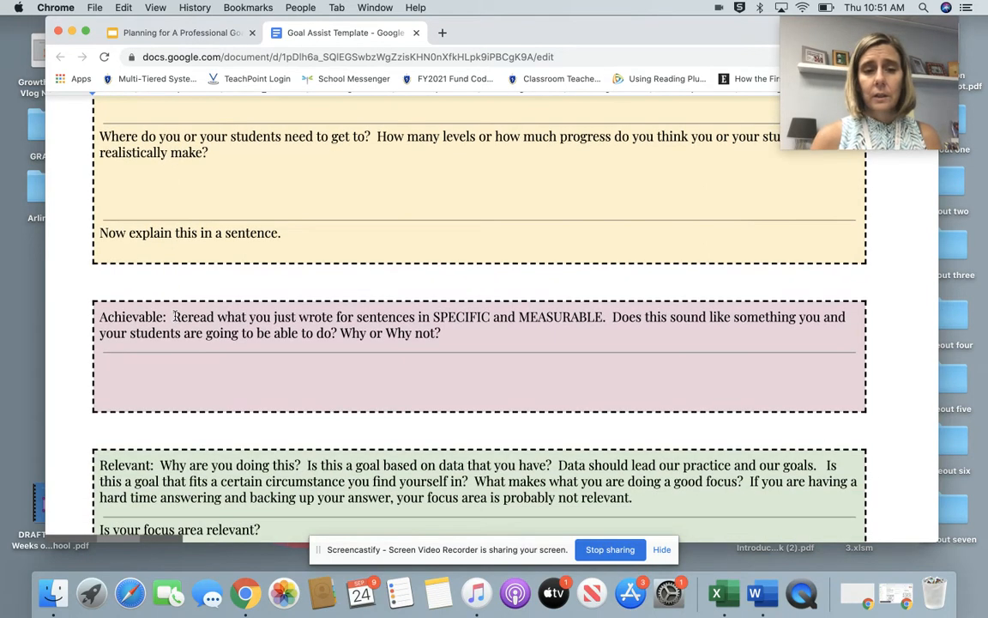
scroll("down", 3)
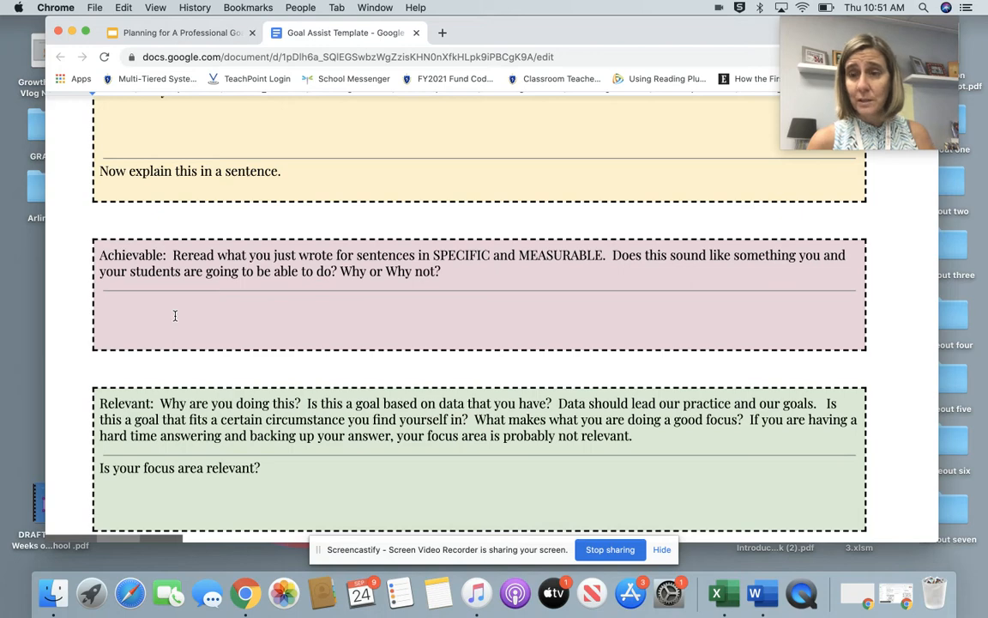
scroll("down", 3)
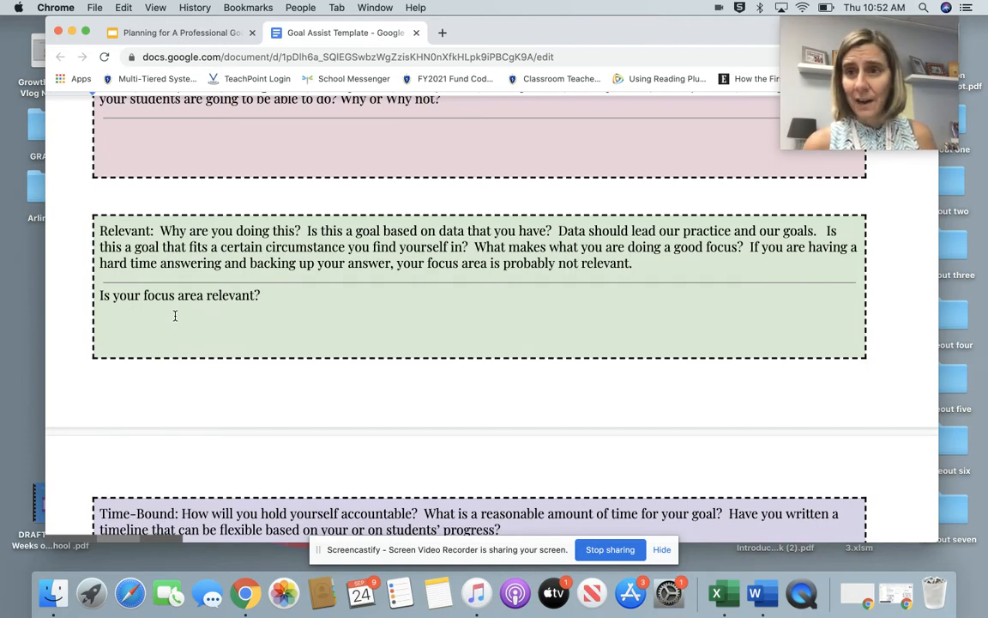
Scroll from the Relevant box down to the Time-Bound worksheet box.
scroll("down", 3)
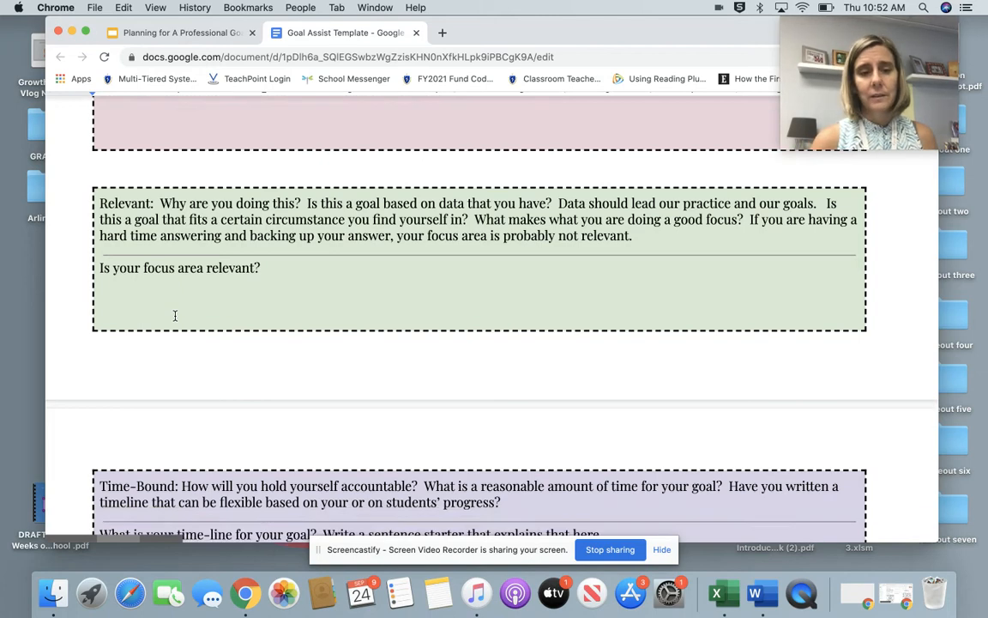
scroll("down", 3)
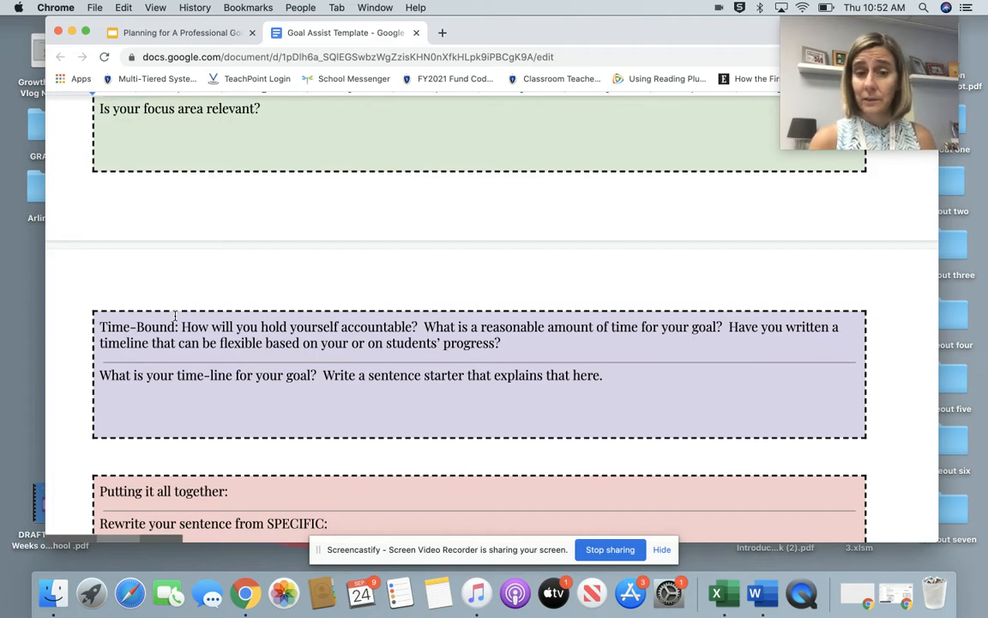
Scroll through the Putting it all together box to its combine-sentences prompt.
scroll("down", 3)
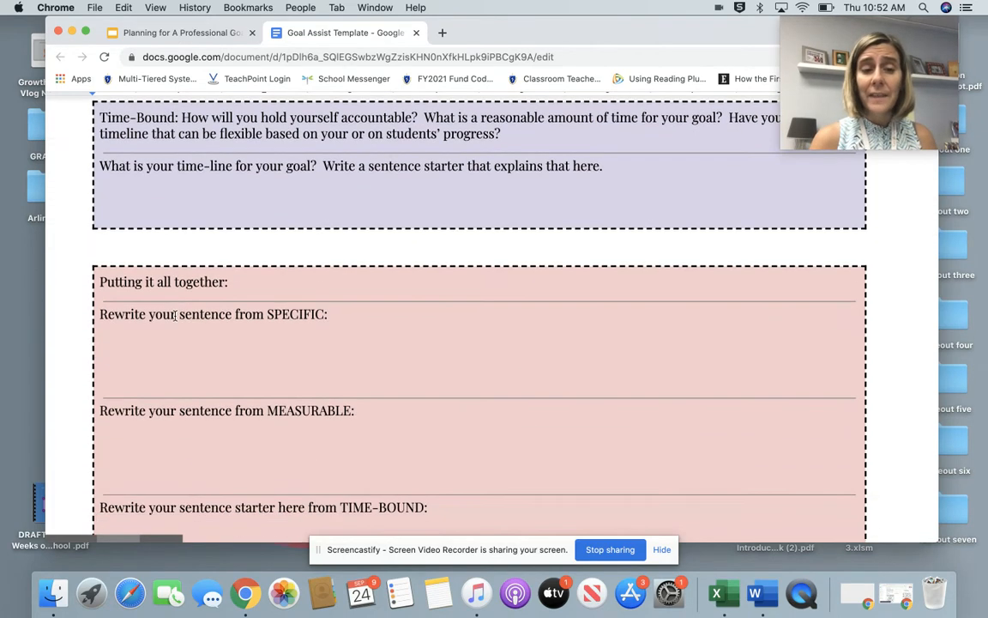
scroll("down", 3)
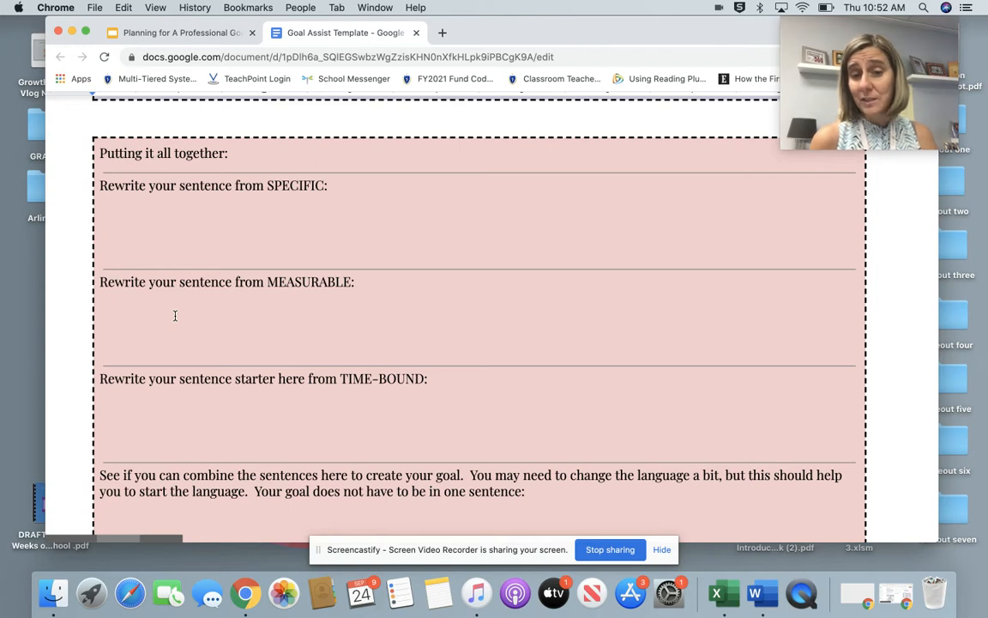
scroll("down", 3)
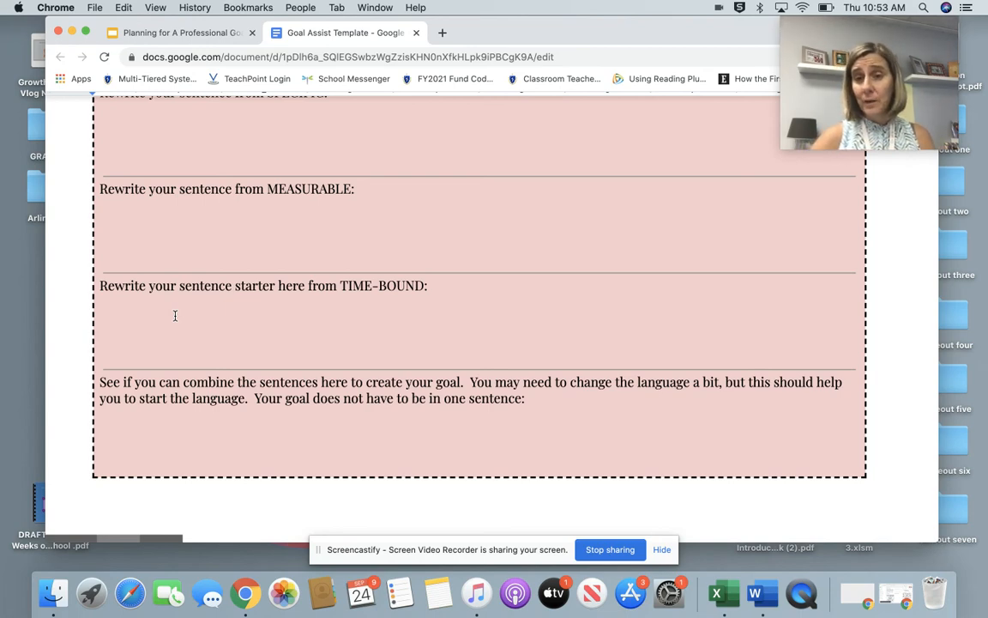
Scroll past the Action Steps section to the Sample Evidence box with its blank lines.
scroll("down", 3)
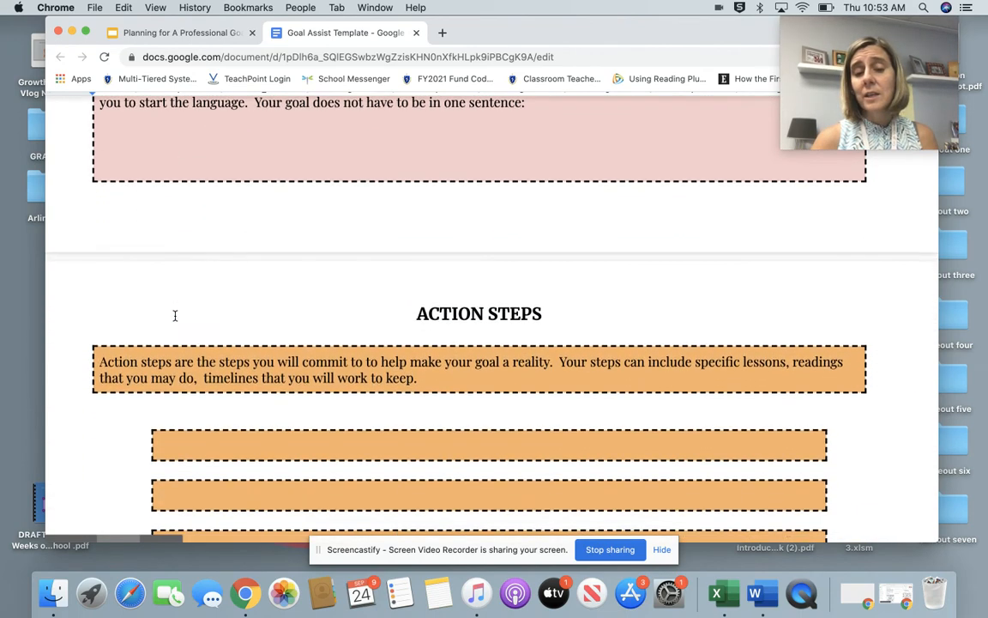
scroll("down", 3)
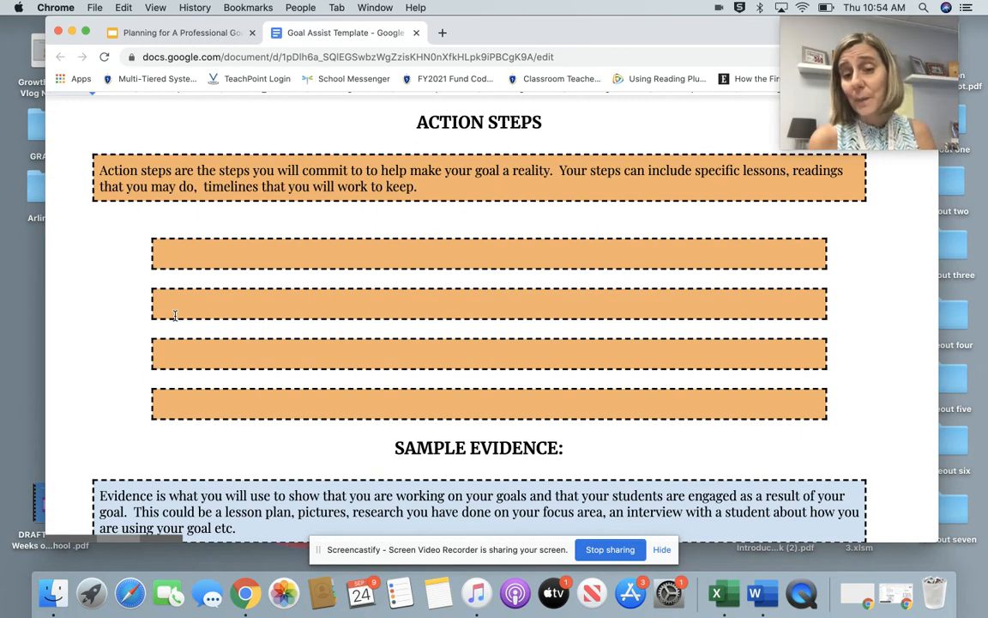
scroll("down", 3)
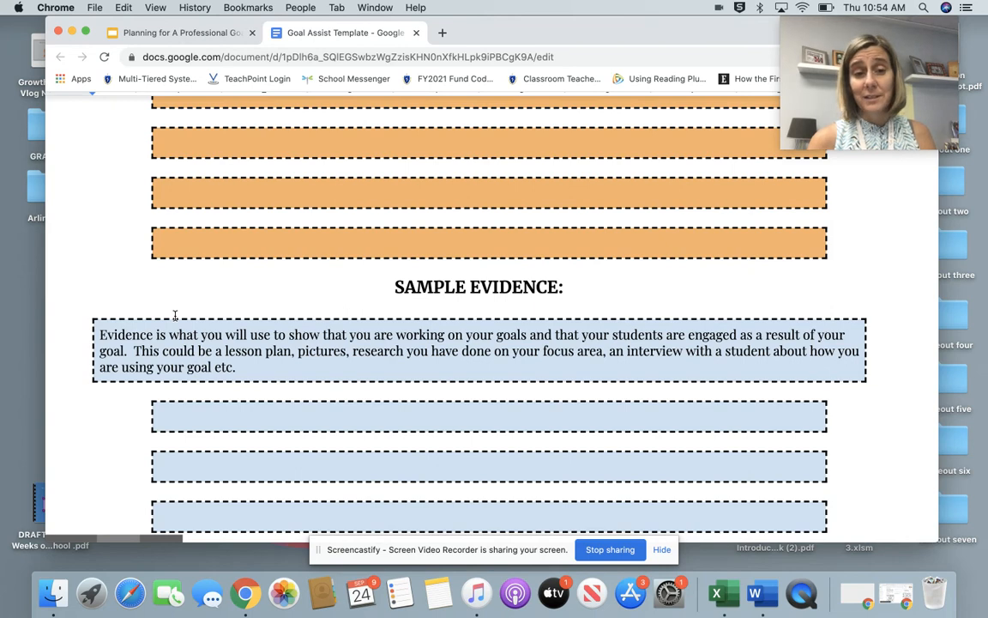
scroll("down", 3)
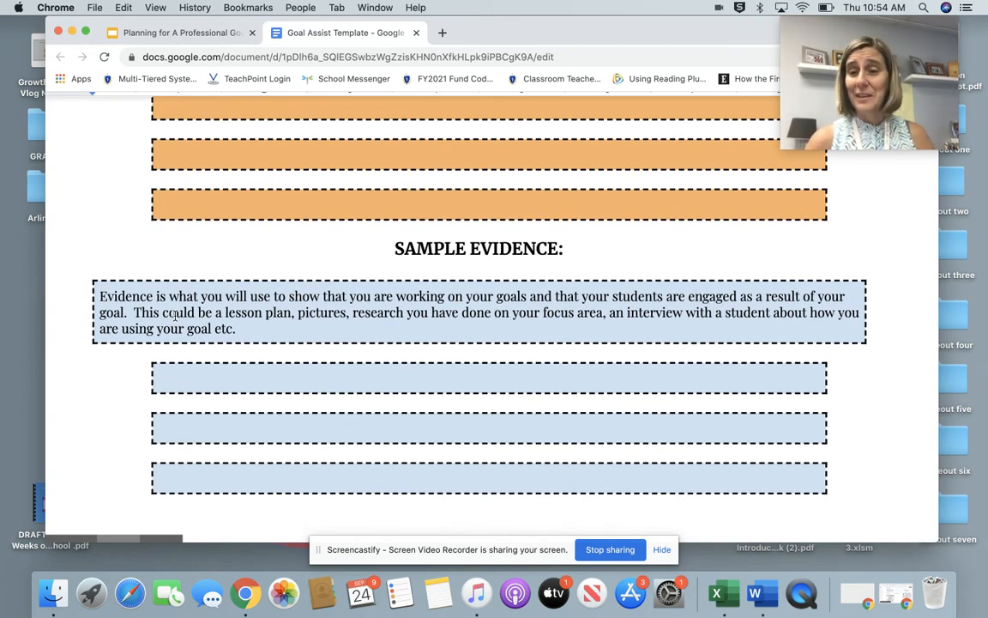
scroll("down", 3)
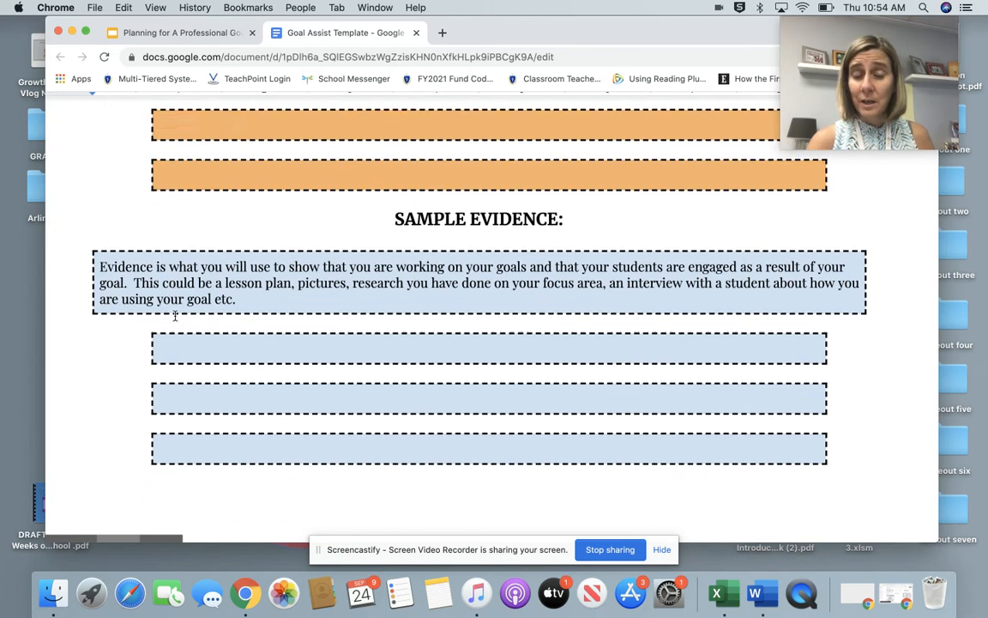
scroll("down", 3)
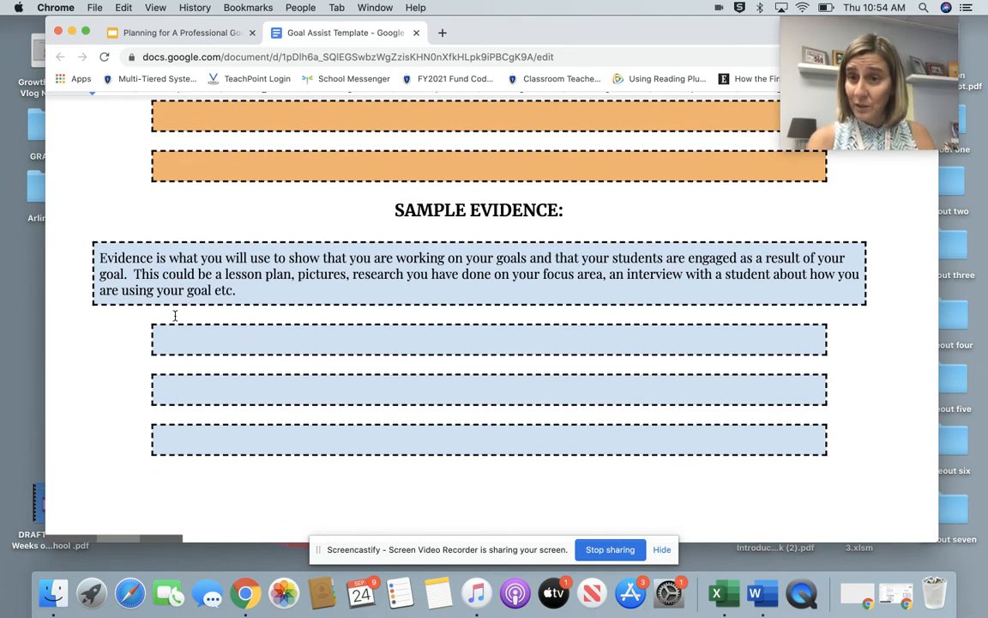